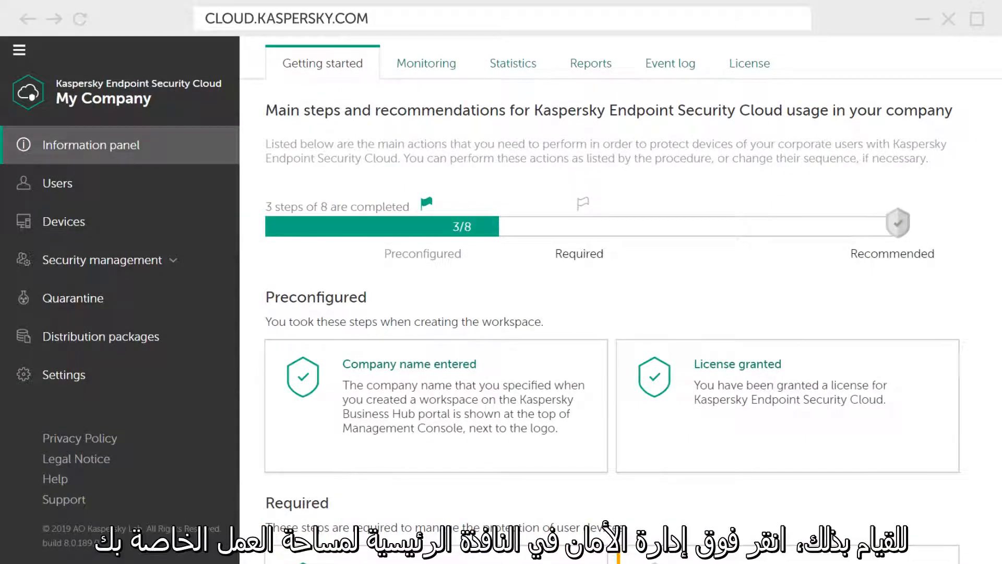
mouse_move(102, 260)
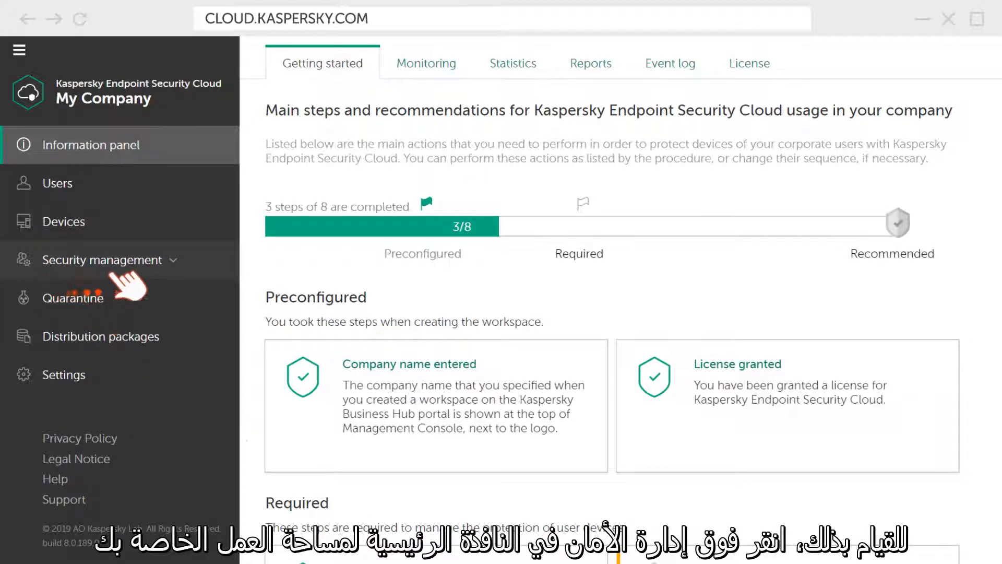
Expand the Security management section in the left sidebar
click(105, 260)
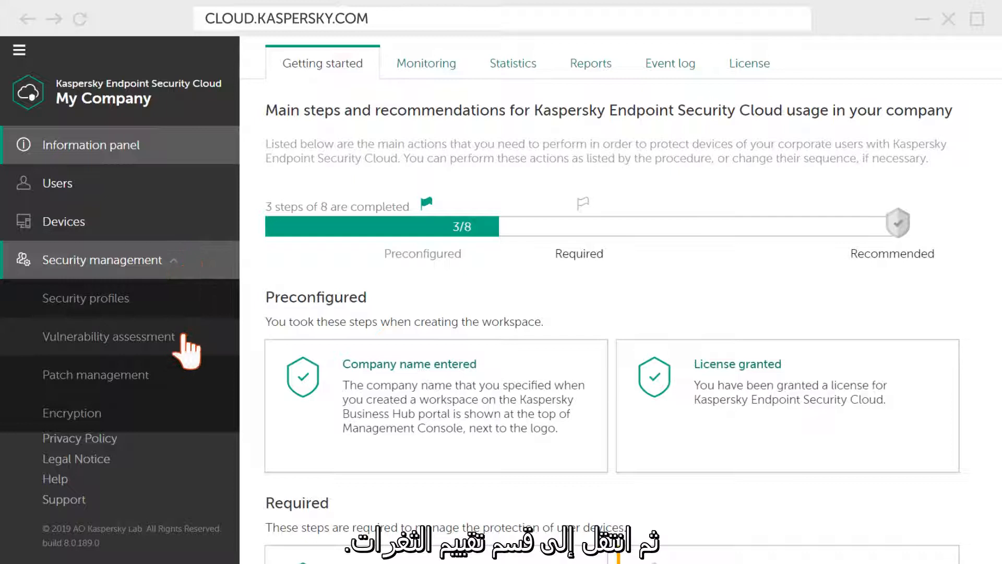
Schedule vulnerability detection to run every week on Monday at 18:00:00
click(105, 336)
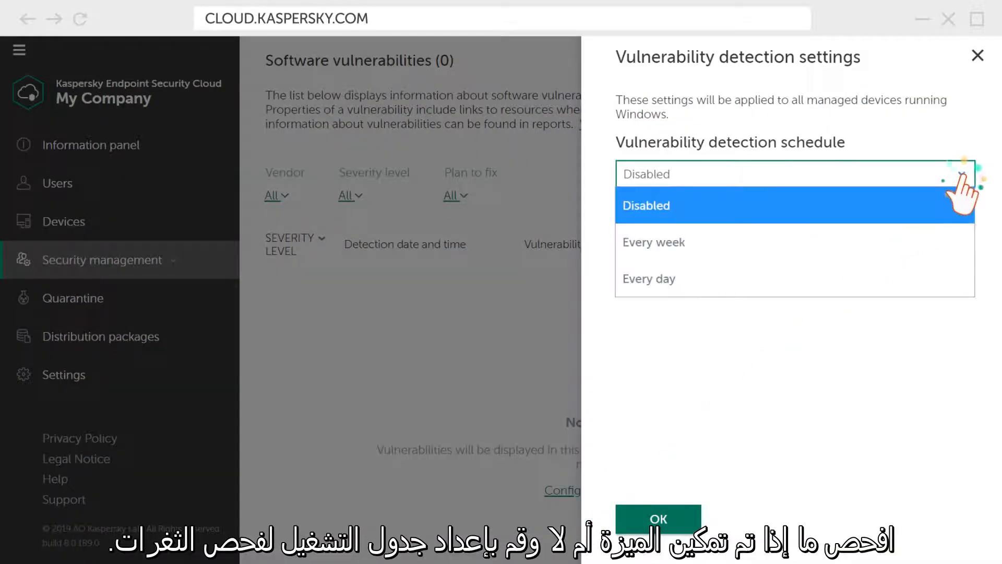
click(652, 241)
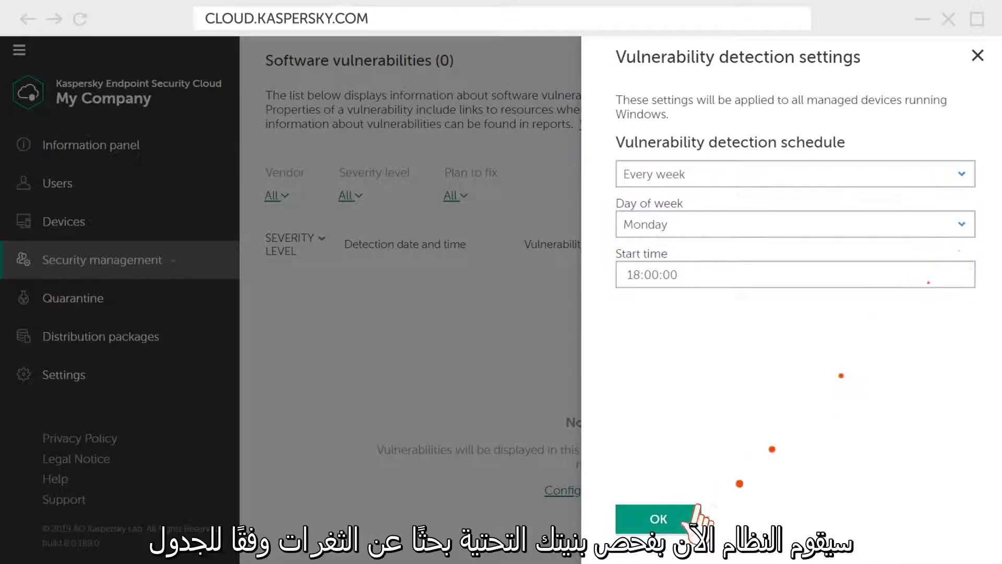
click(657, 519)
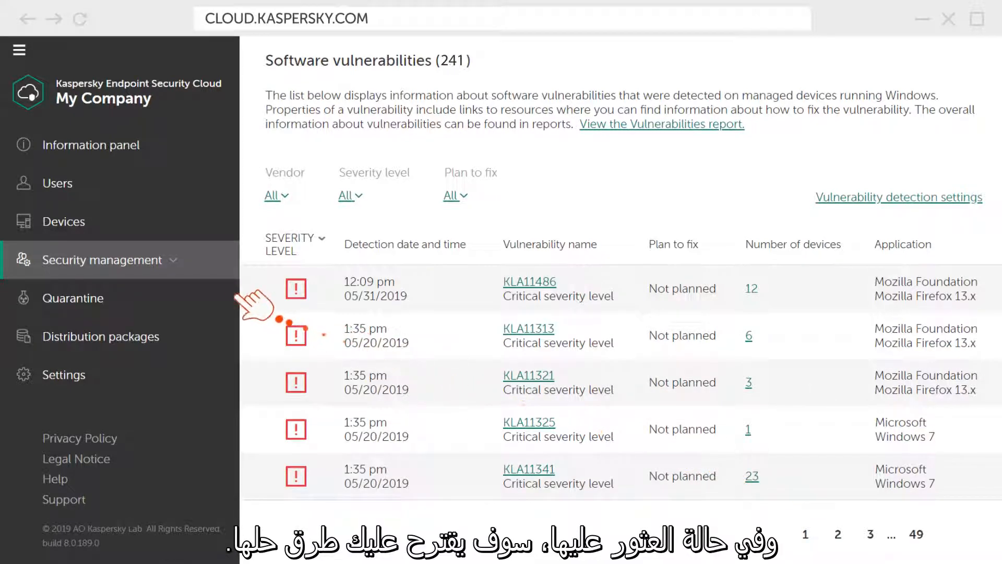
Reach Patch management and bring up the patch installation settings for the software patches list
click(115, 260)
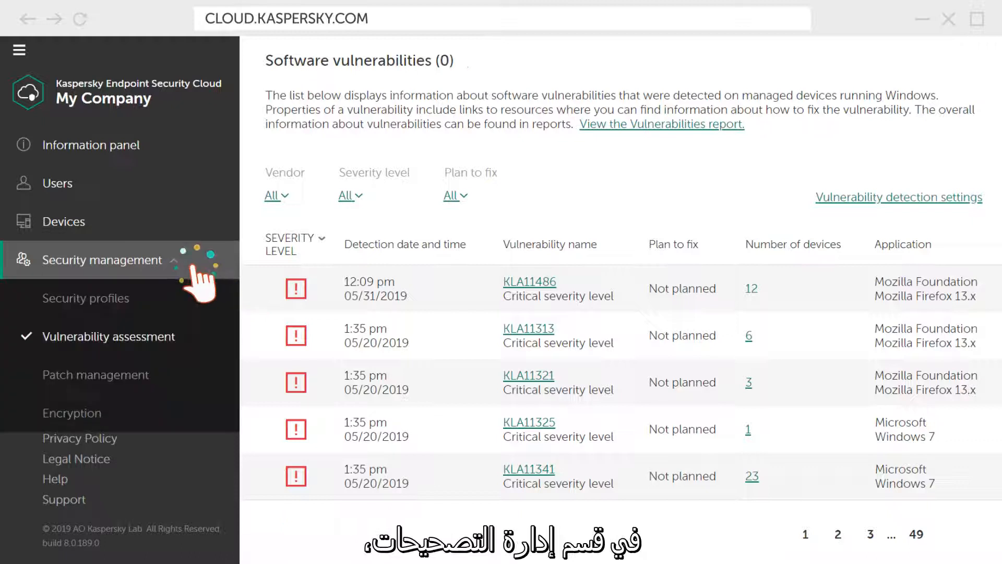
click(95, 375)
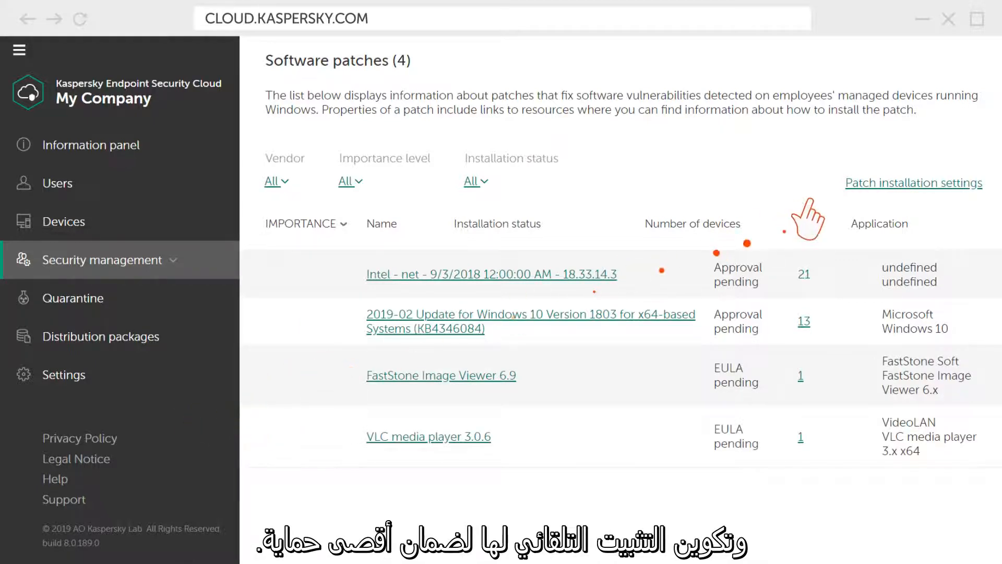
click(914, 183)
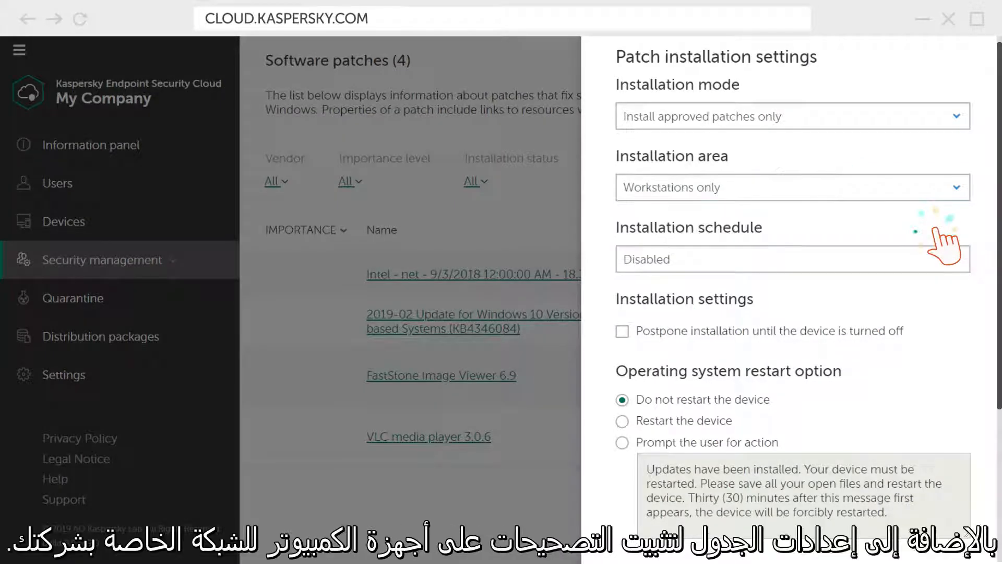
Install patches every week on Monday at 18:00, prompting the user before restart
click(792, 259)
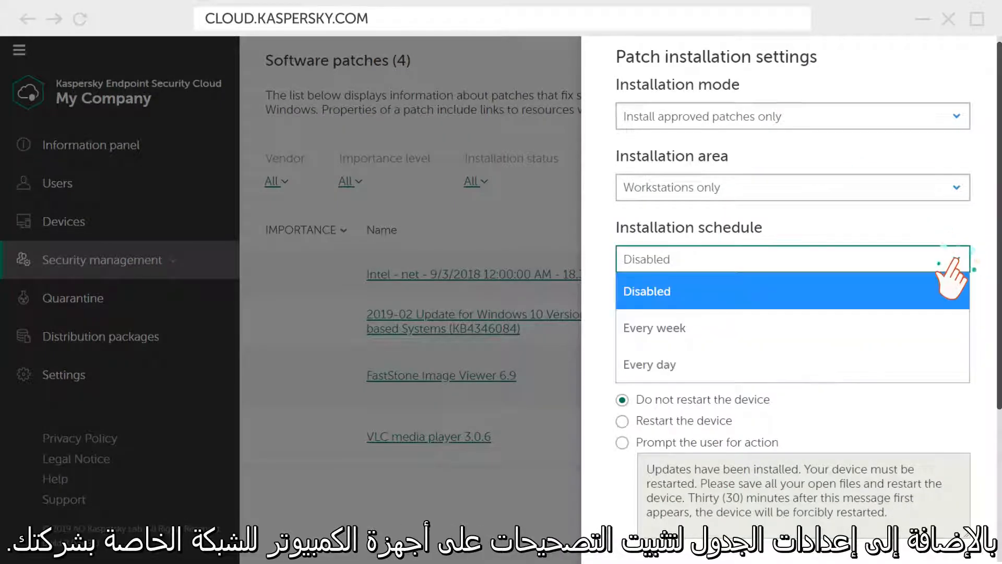
click(654, 327)
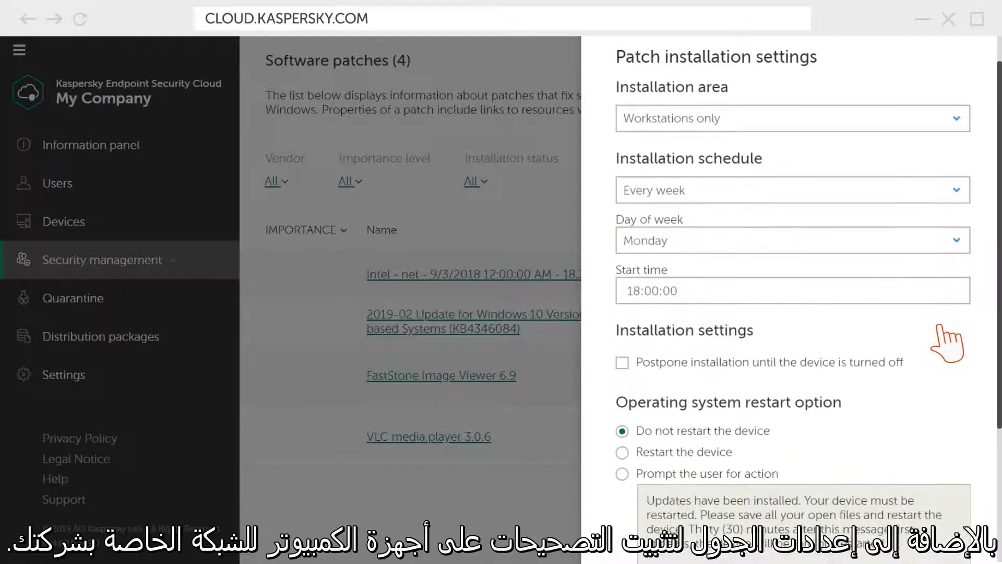
scroll(down, 3)
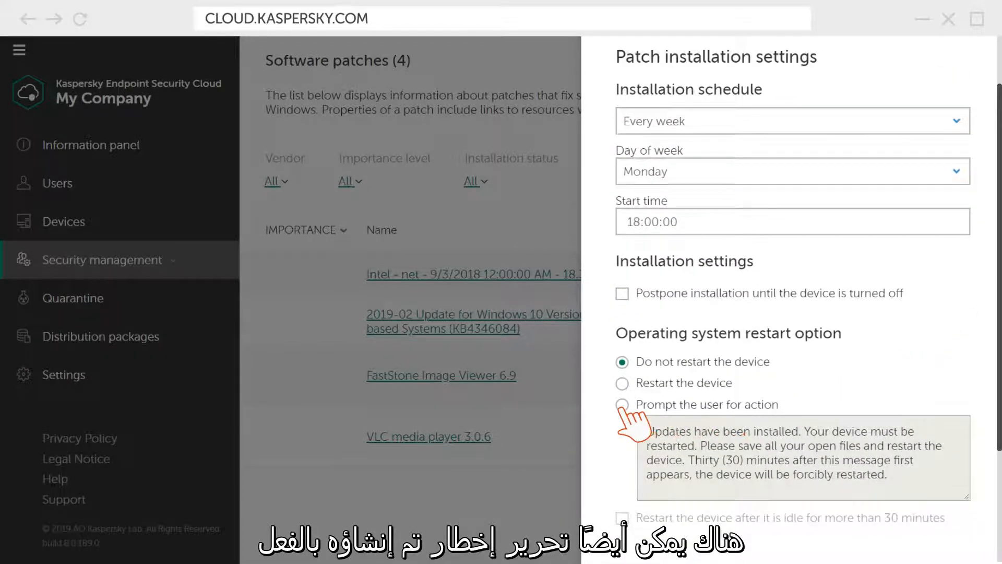
click(622, 404)
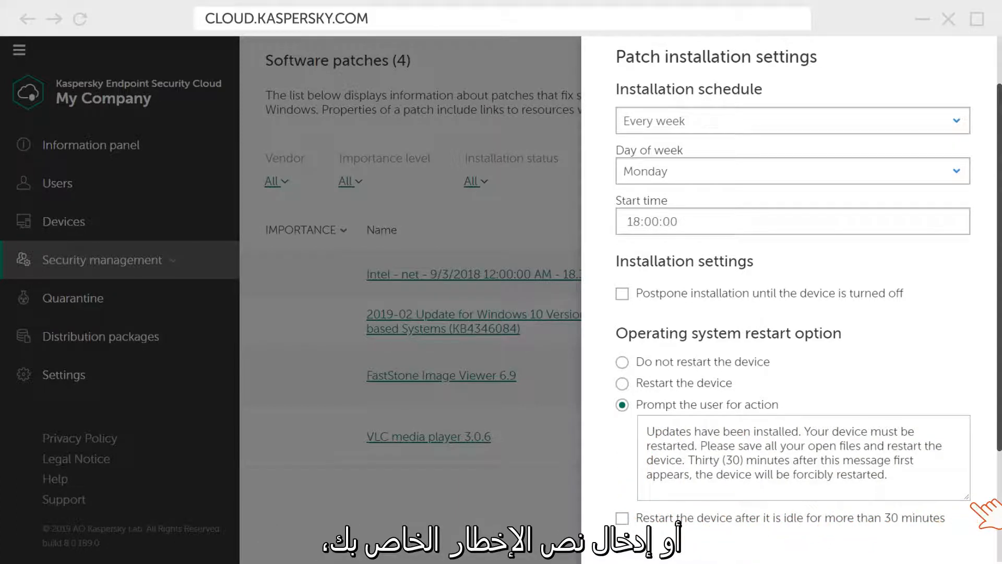
scroll(down, 3)
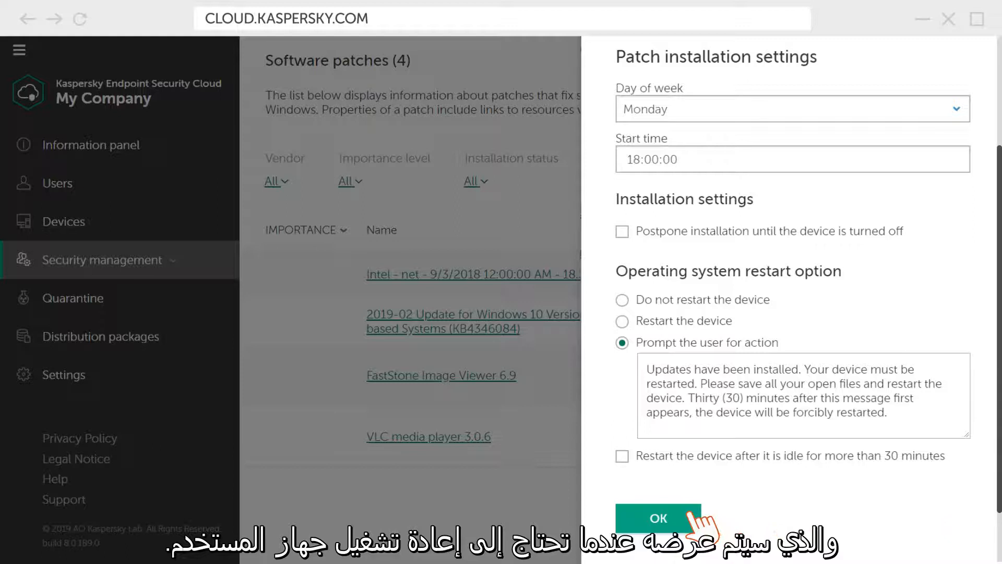
click(659, 519)
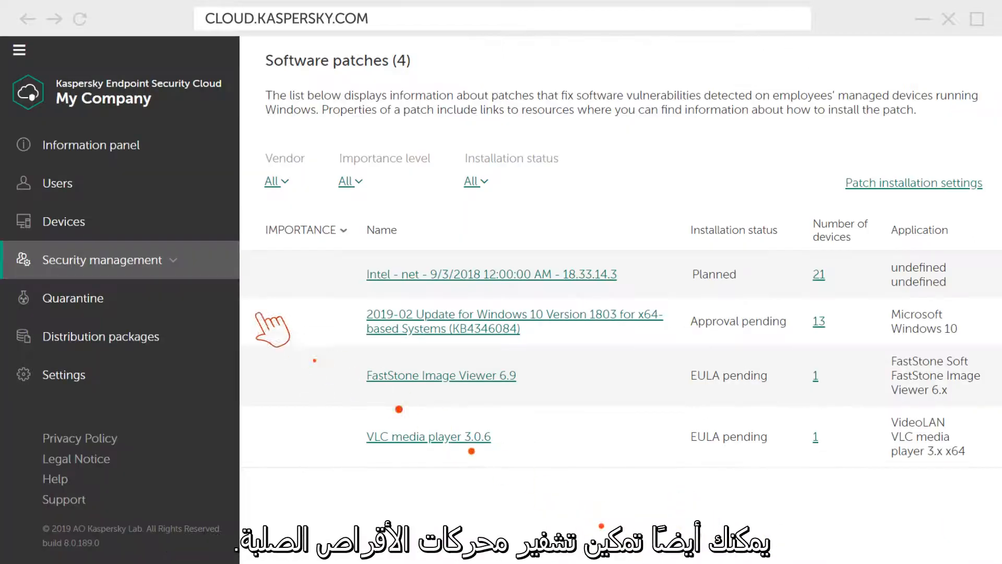
From the Encryption page, go to security profiles and enter the Default profile's management settings
click(102, 259)
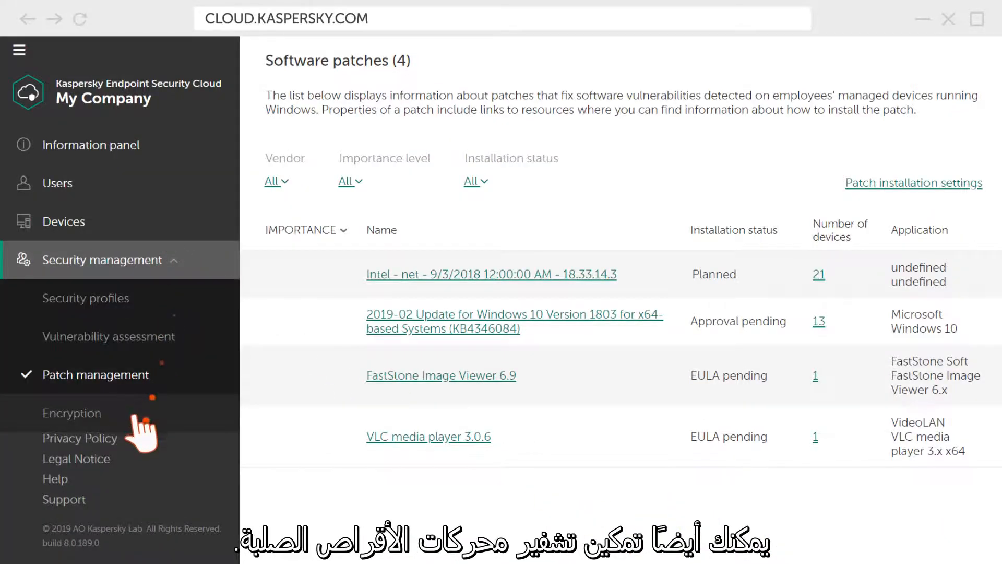
click(72, 412)
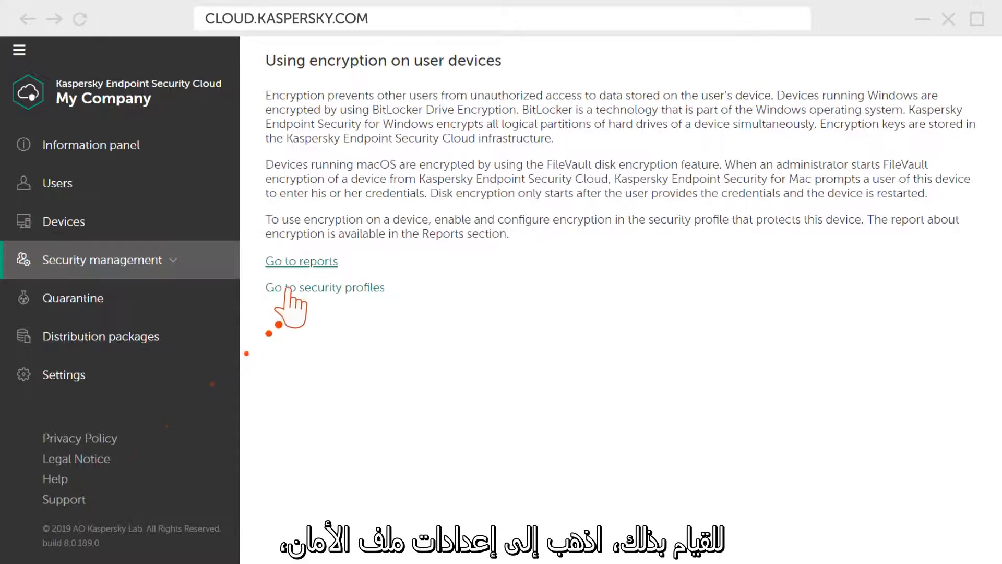
click(324, 287)
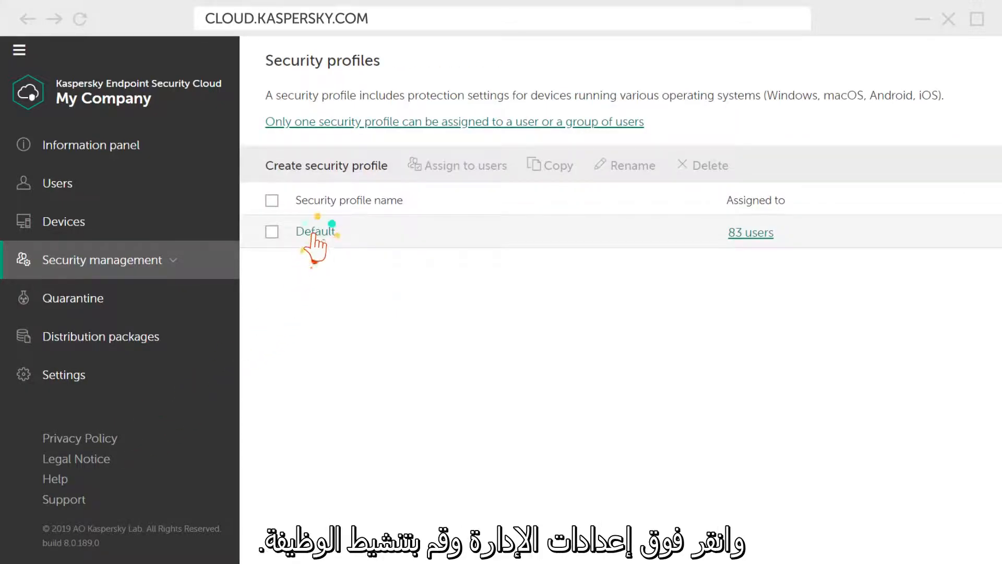
click(315, 231)
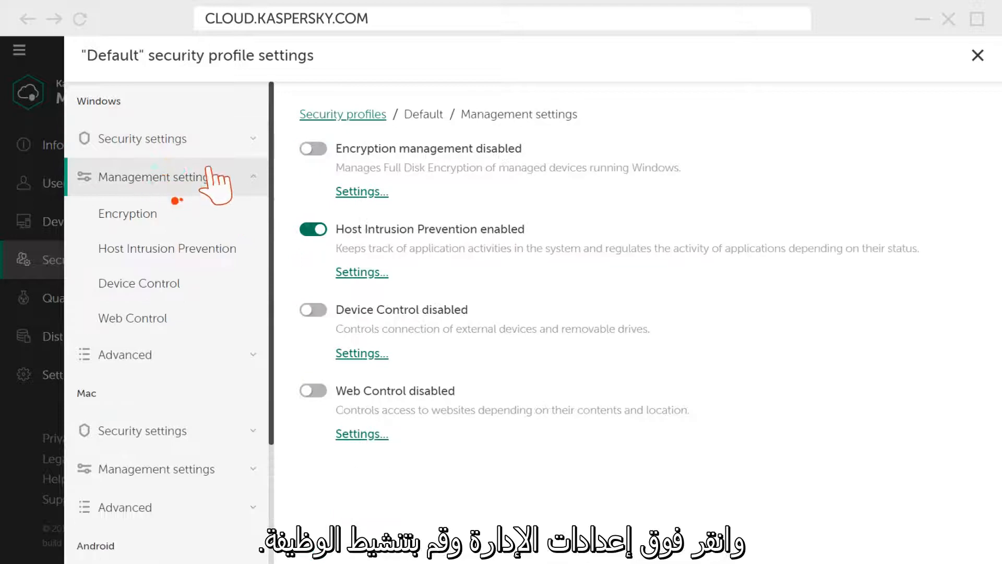
Enable Encryption management, Device Control and Web Control in the Default profile, then enter Web Control settings
click(312, 149)
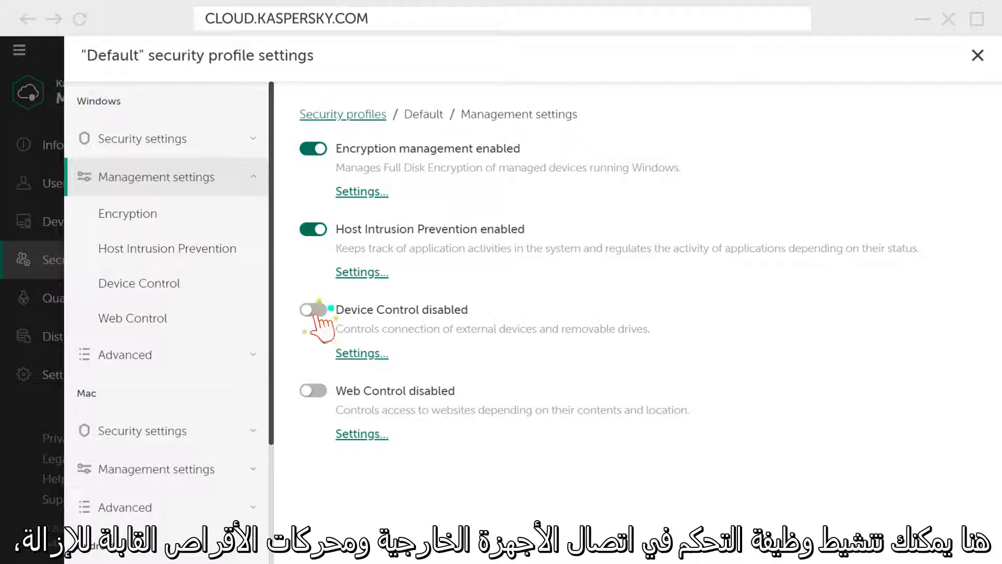
click(312, 309)
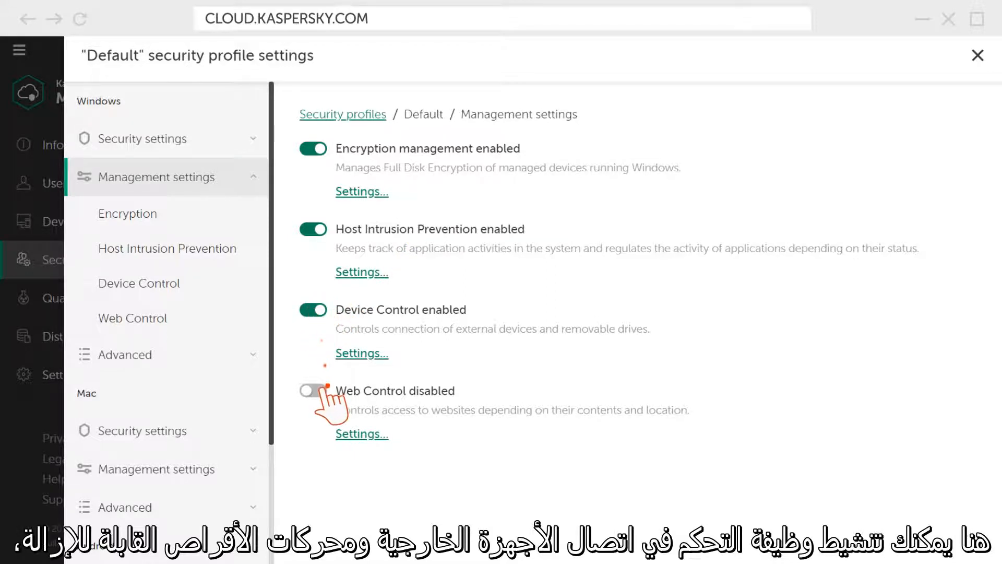
click(313, 391)
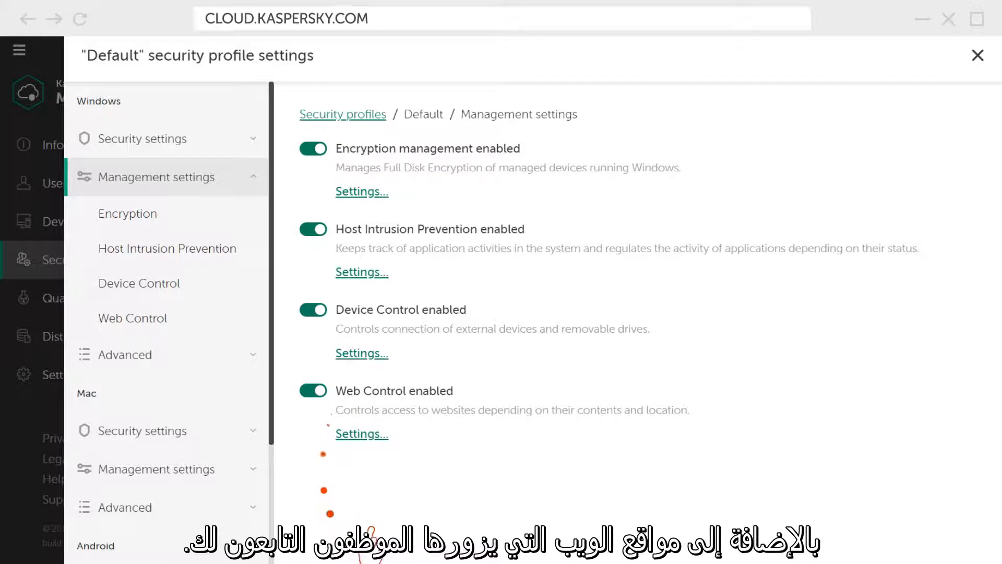
click(362, 434)
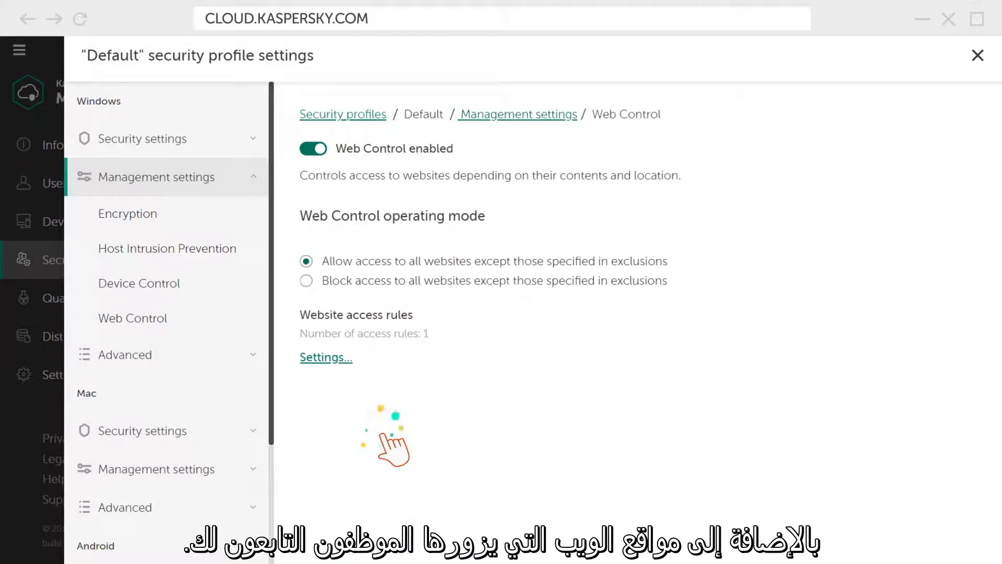
Add a website access rule named 'Restriction Rule' and bring up its content categories list
click(326, 357)
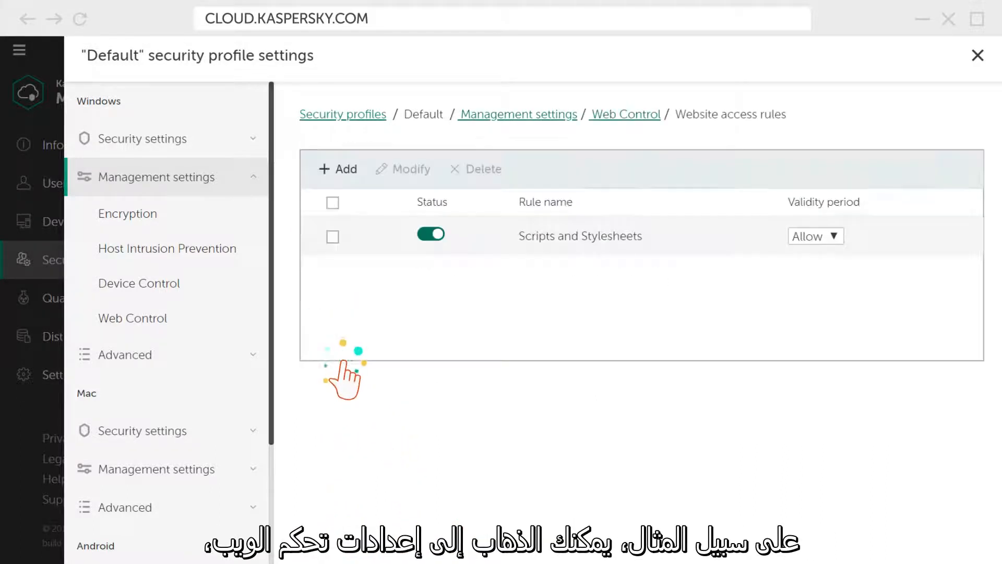
click(337, 169)
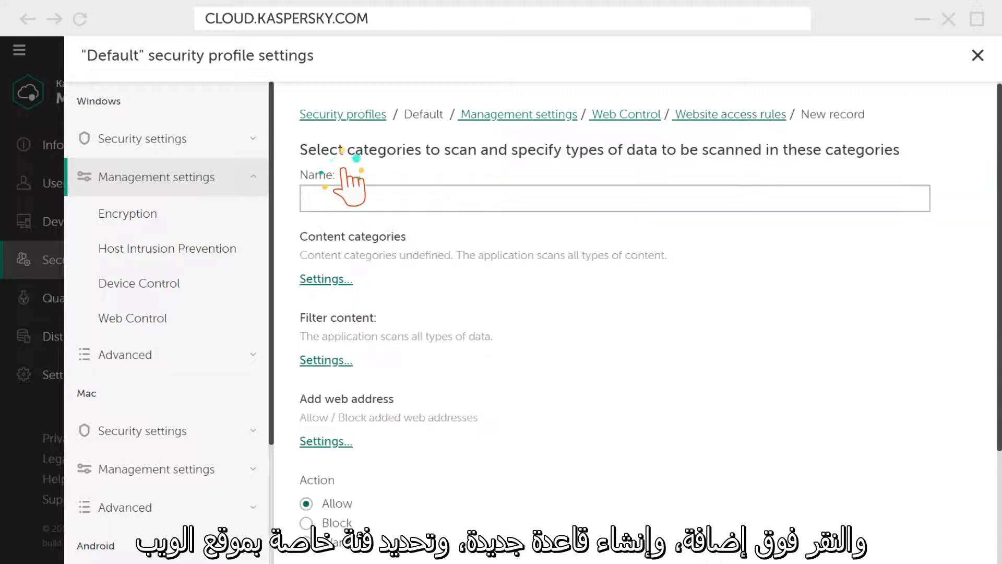
text(Restriction Rule)
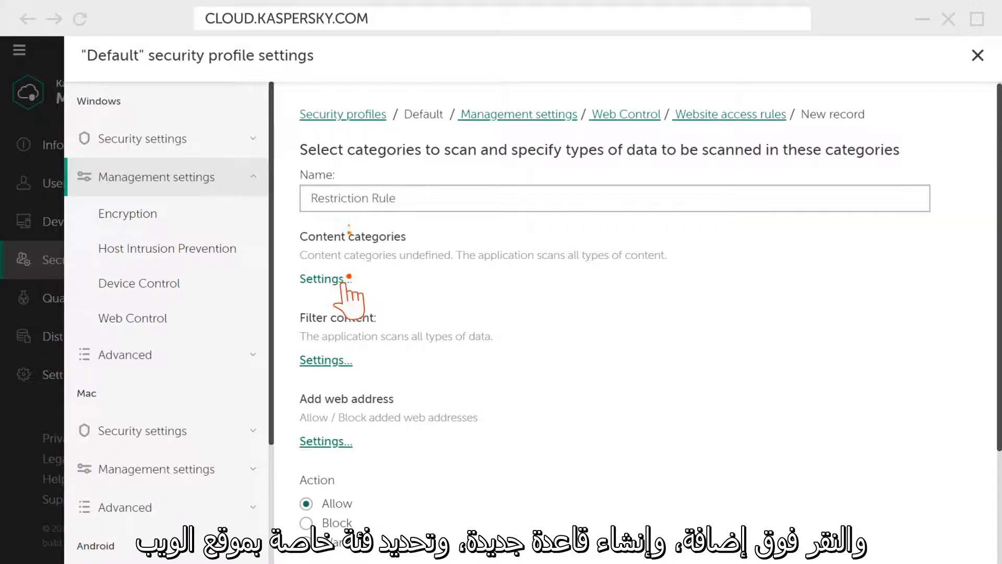
click(323, 279)
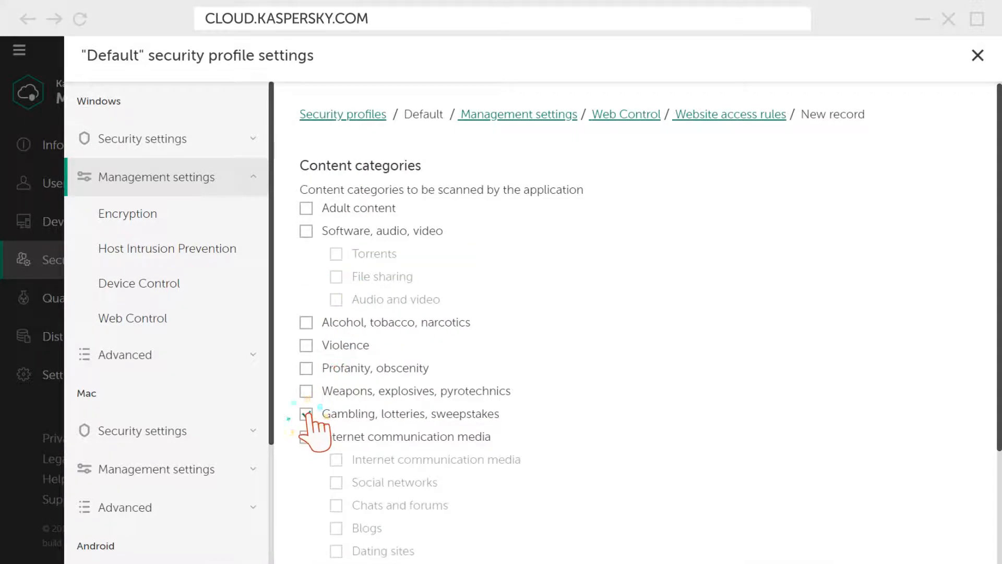